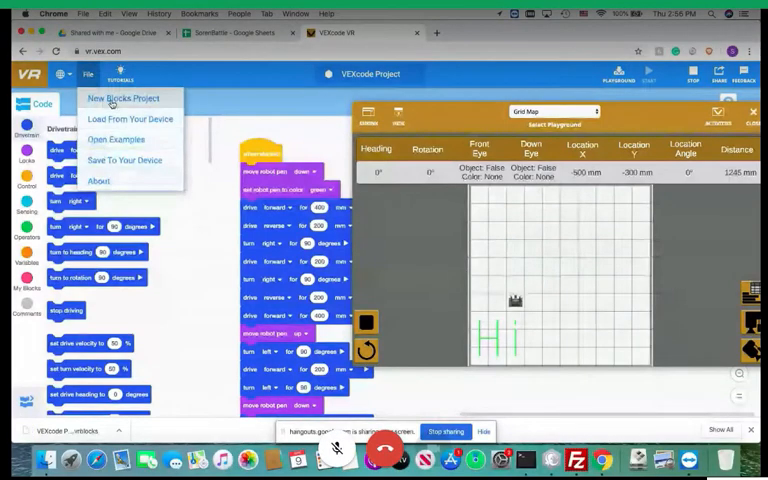
# Start a new blocks project, bring up the Control blocks, and reset the robot.
pyautogui.click(121, 98)
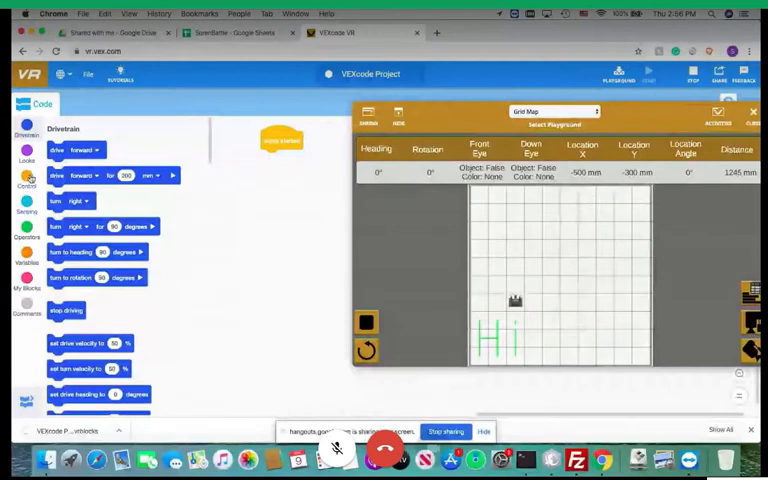
pyautogui.click(25, 183)
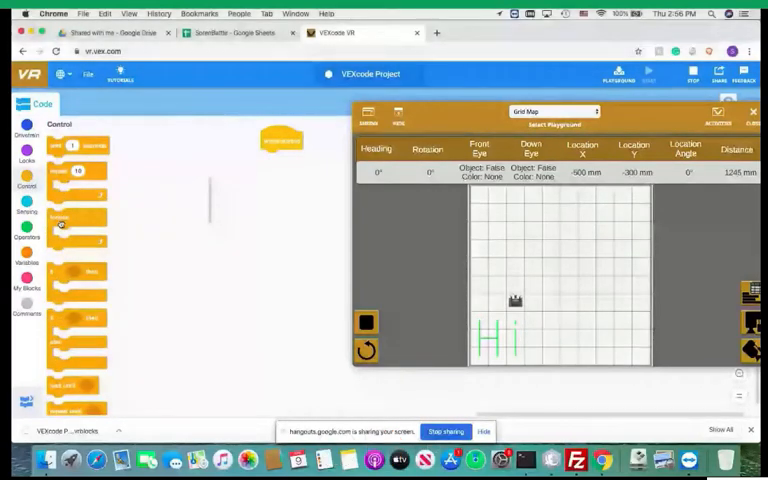
pyautogui.click(366, 321)
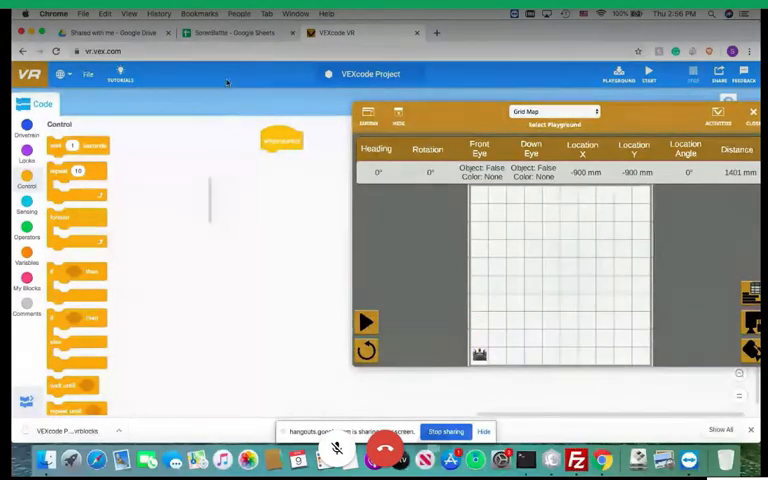
pyautogui.click(87, 73)
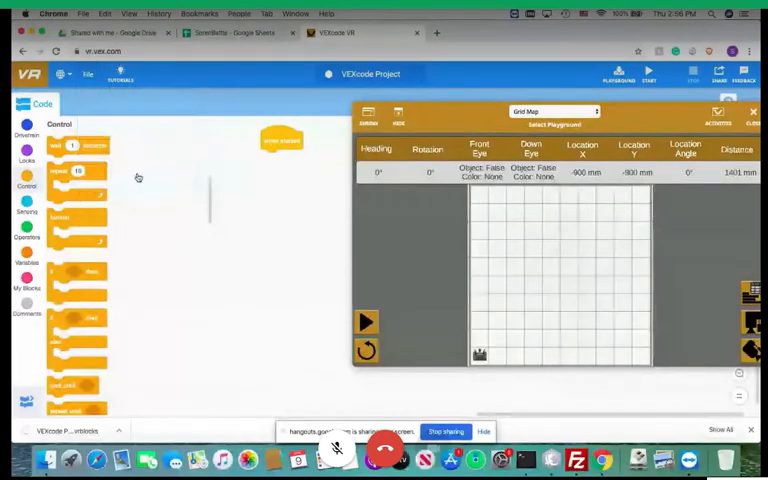
pyautogui.moveTo(293, 167)
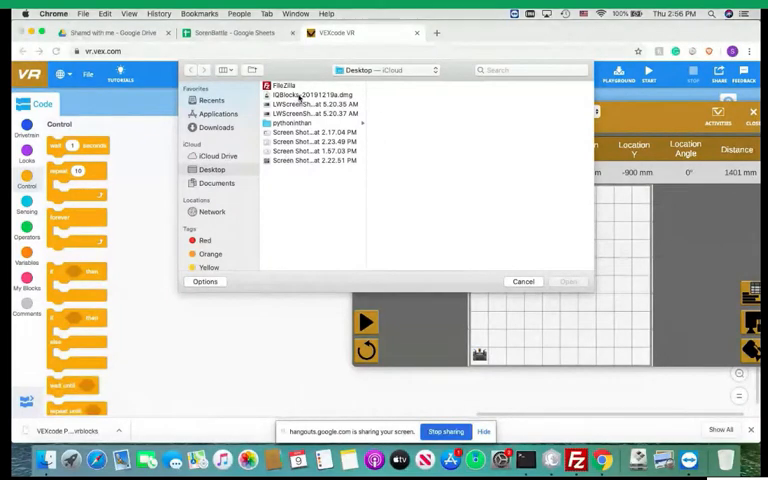
pyautogui.click(314, 95)
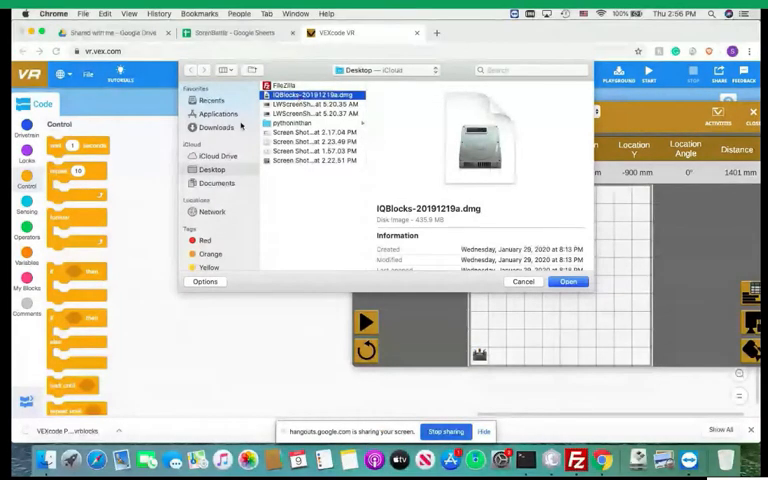
pyautogui.click(211, 100)
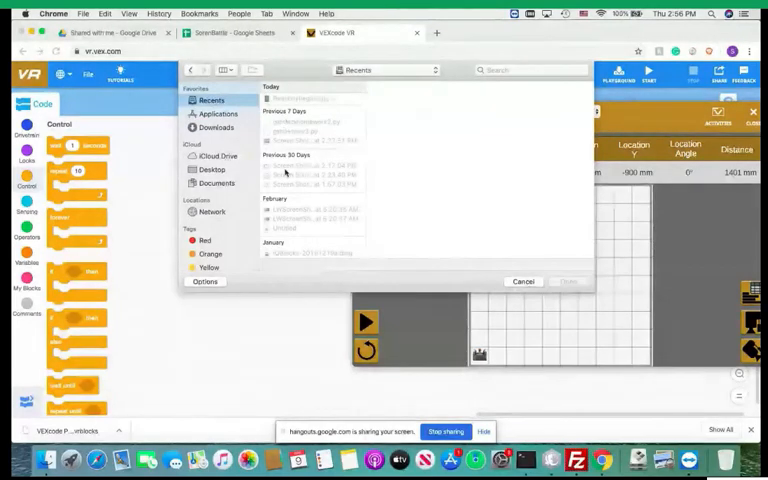
pyautogui.scroll(-3)
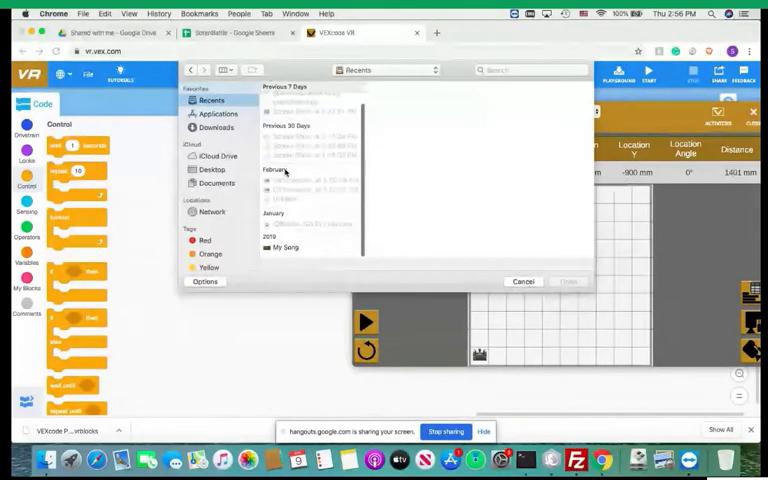
pyautogui.scroll(3)
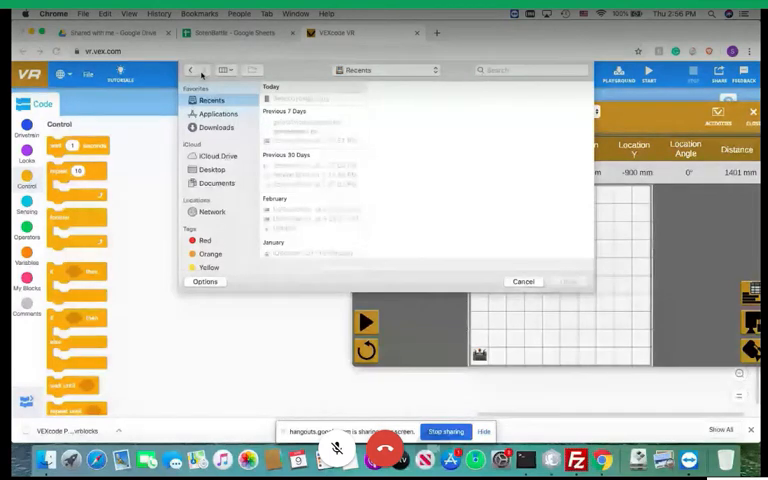
pyautogui.click(523, 281)
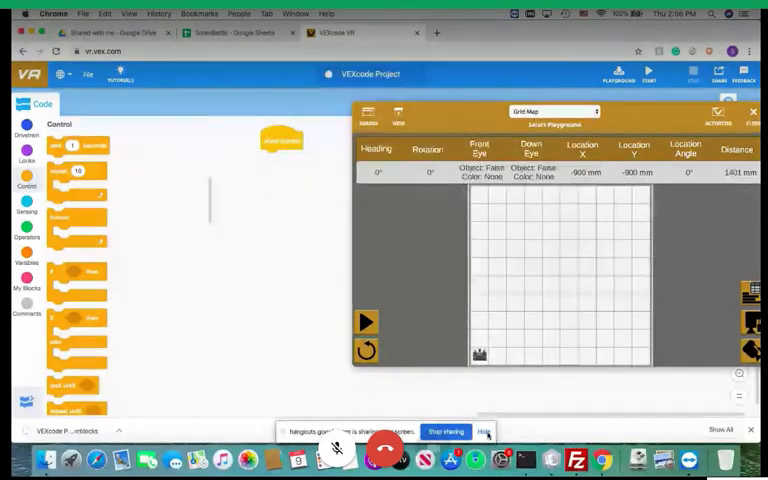
# Hide the screen-sharing bar and close the 'no application set' project file alert.
pyautogui.click(485, 431)
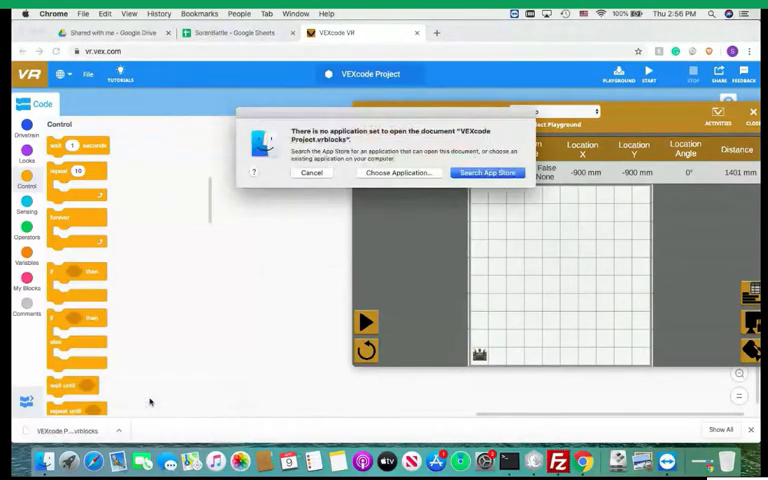
pyautogui.moveTo(380, 180)
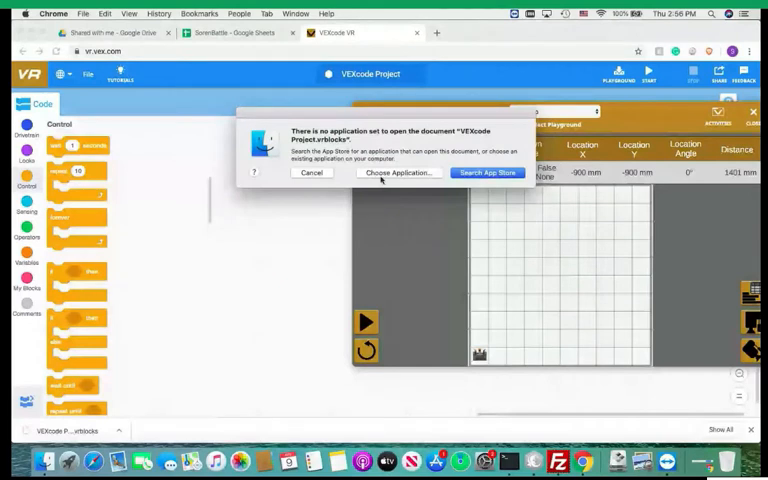
pyautogui.click(311, 172)
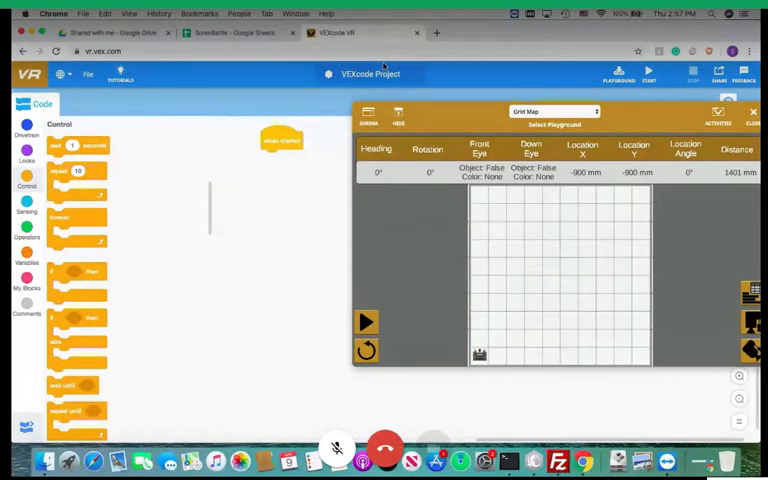
pyautogui.moveTo(557, 461)
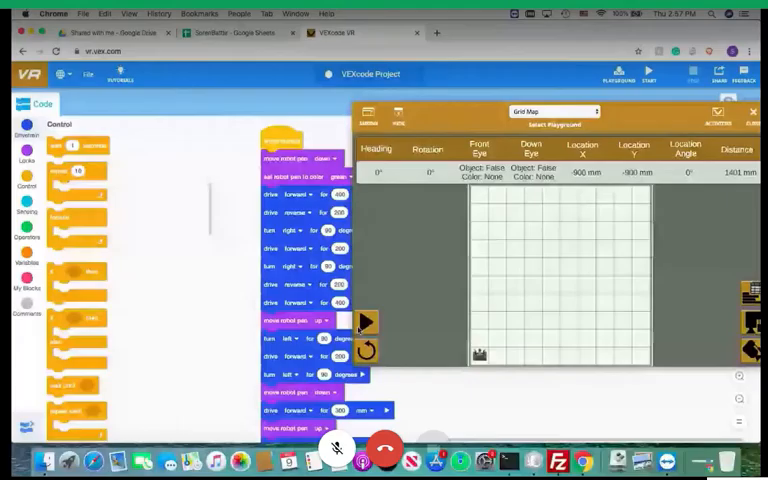
pyautogui.click(366, 322)
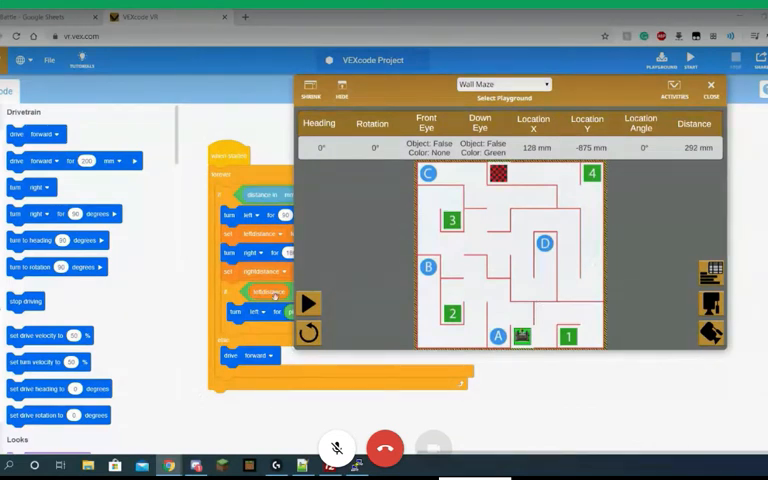
# Run the student's if/else leftdistance program in the Wall Maze playground.
pyautogui.click(308, 303)
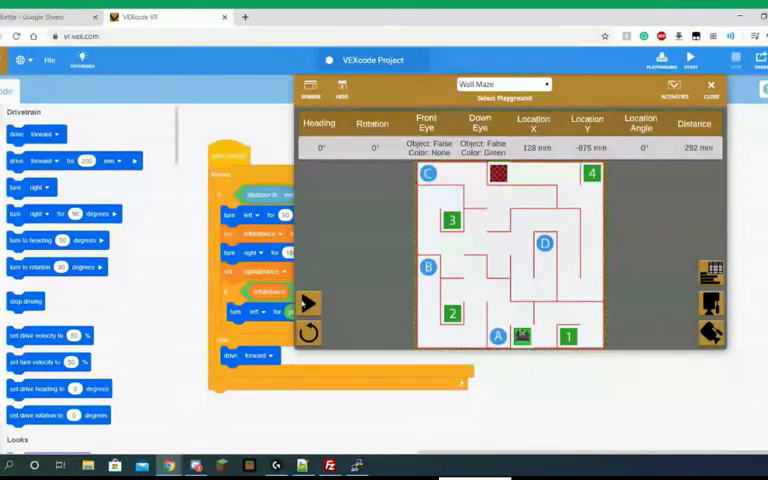
pyautogui.click(307, 303)
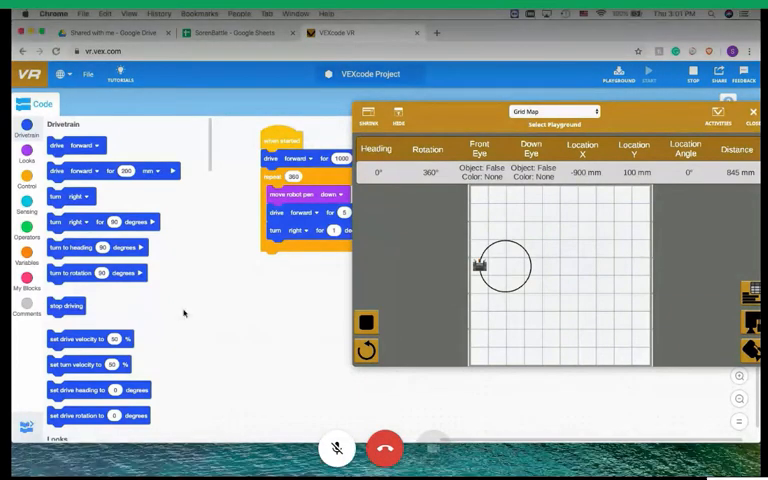
pyautogui.moveTo(113, 293)
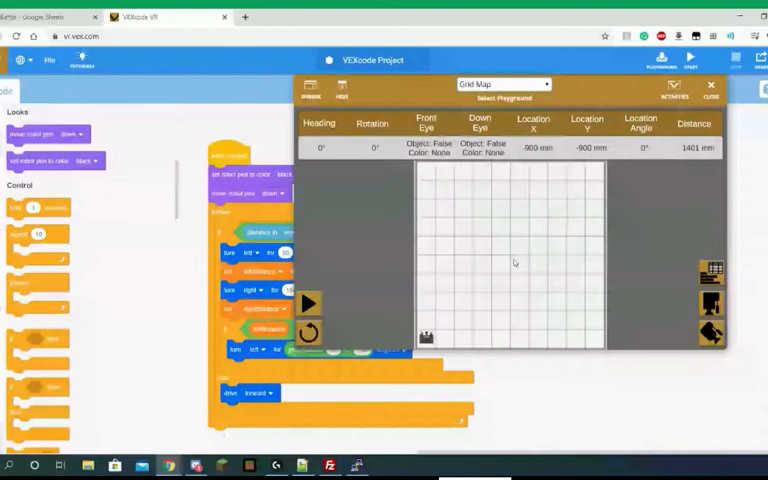
# Run the distance-checking turn program on Grid Map, then stop the robot.
pyautogui.click(307, 302)
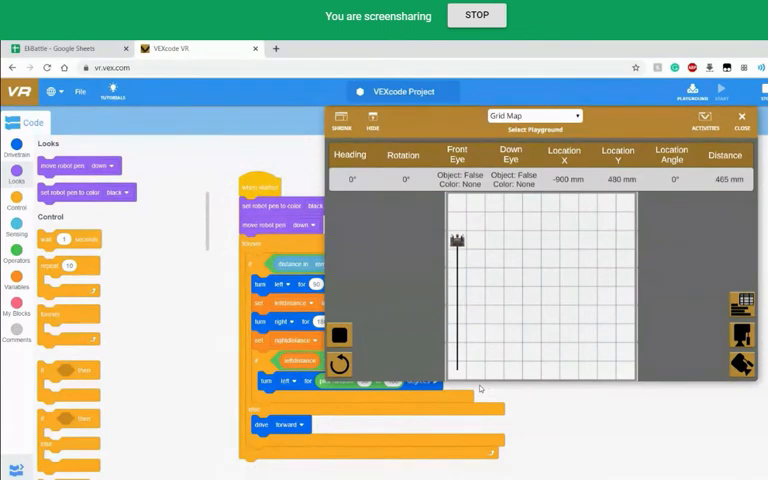
pyautogui.click(720, 87)
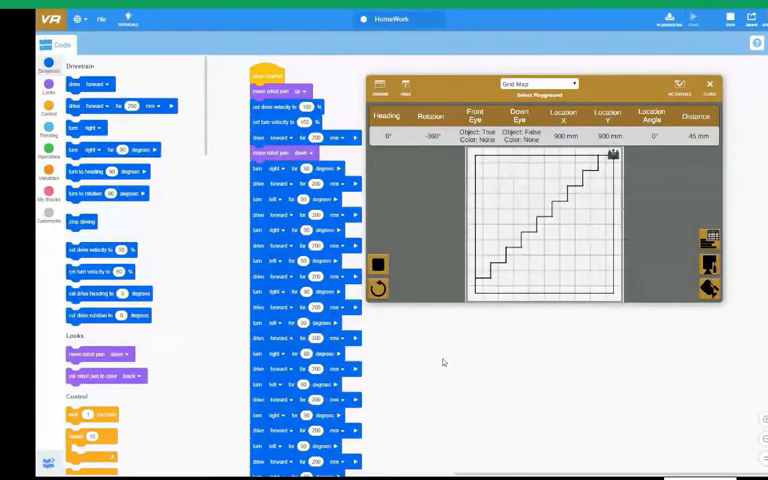
pyautogui.moveTo(427, 373)
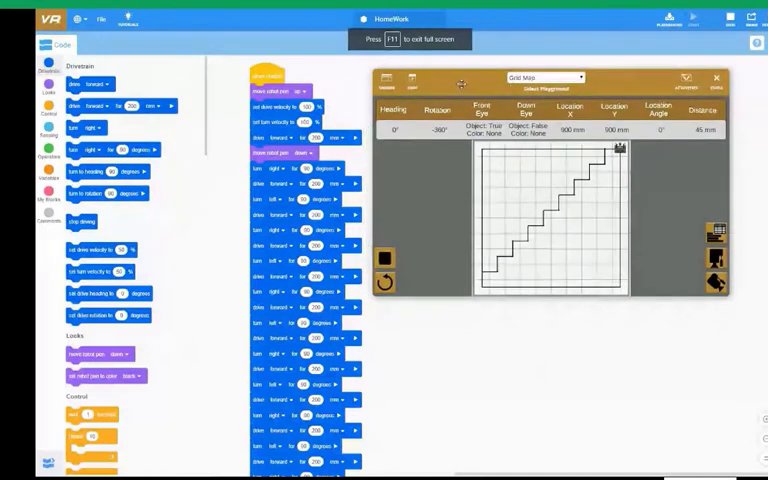
# Load the Art Canvas playground from the Select Playground list.
pyautogui.click(545, 77)
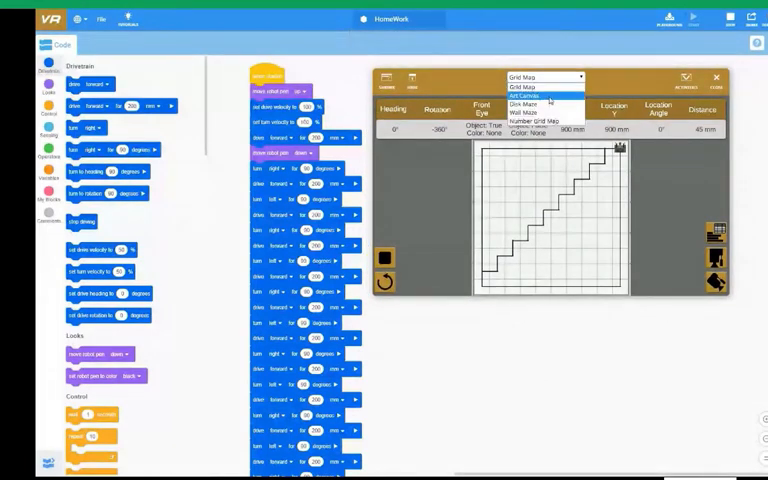
pyautogui.click(527, 96)
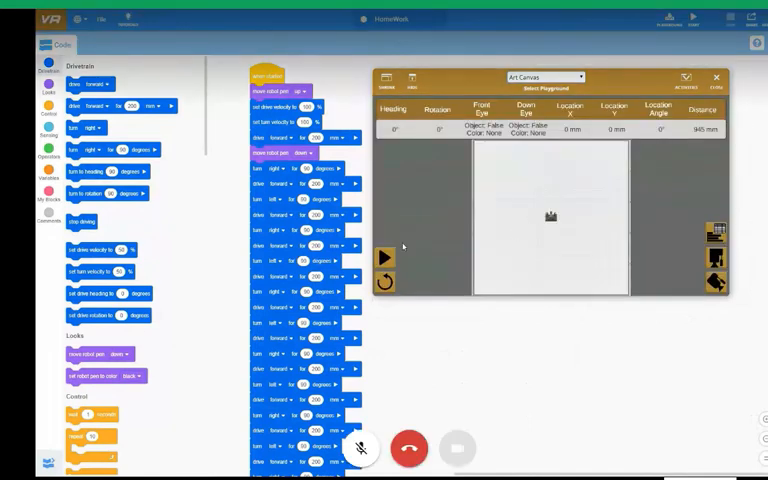
# Bring up a blank blocks project and switch the page to full screen.
pyautogui.click(384, 258)
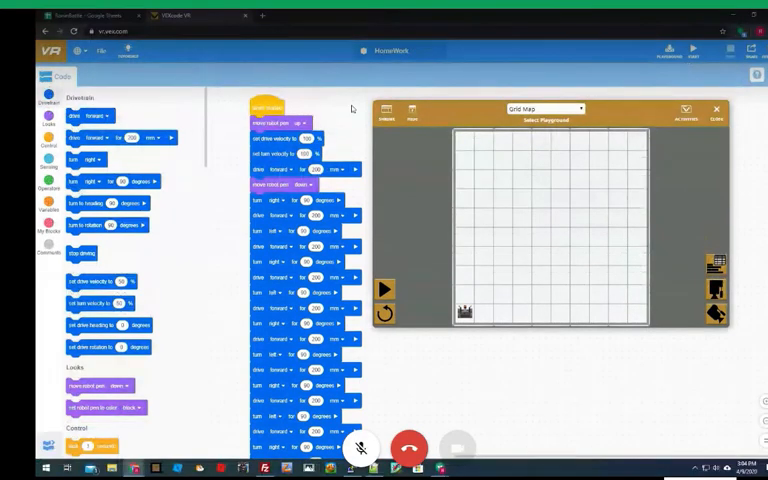
pyautogui.press('f11')
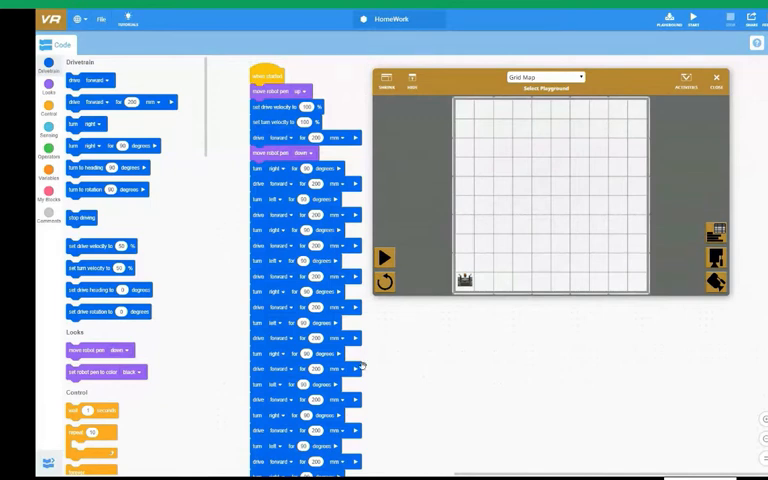
pyautogui.moveTo(483, 370)
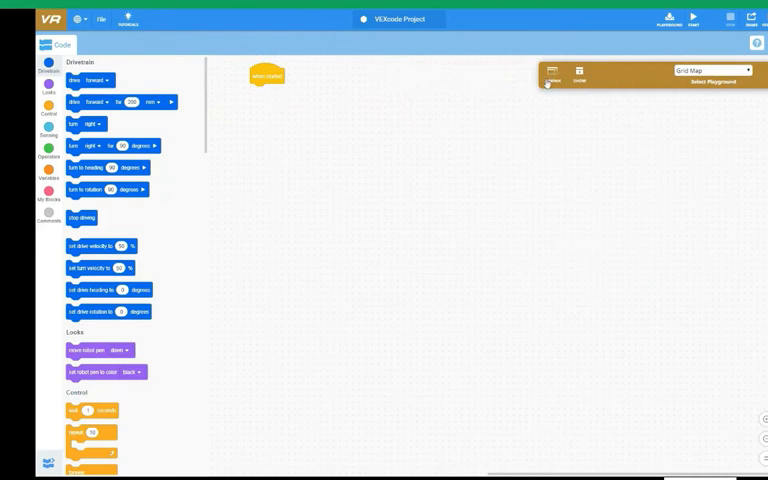
# Enter STUFF as the project name and confirm the rename.
pyautogui.click(579, 72)
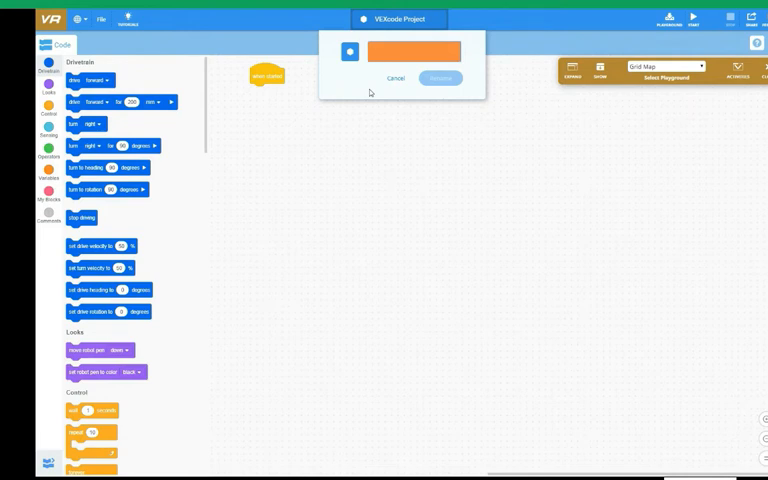
pyautogui.write('STUFF')
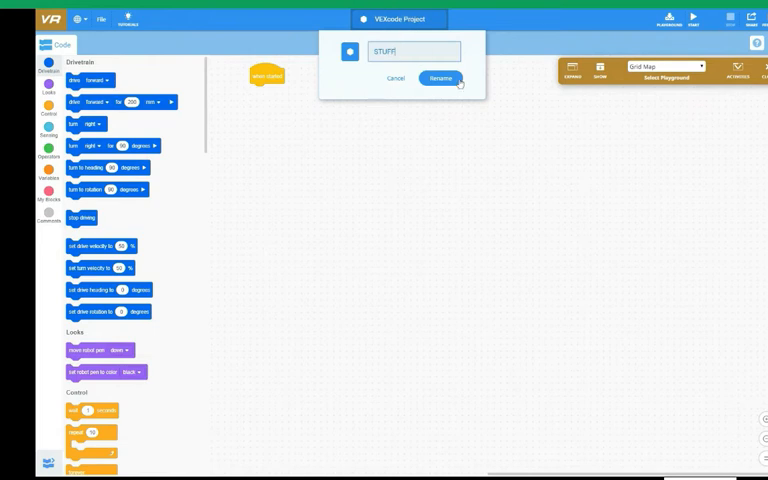
pyautogui.click(440, 78)
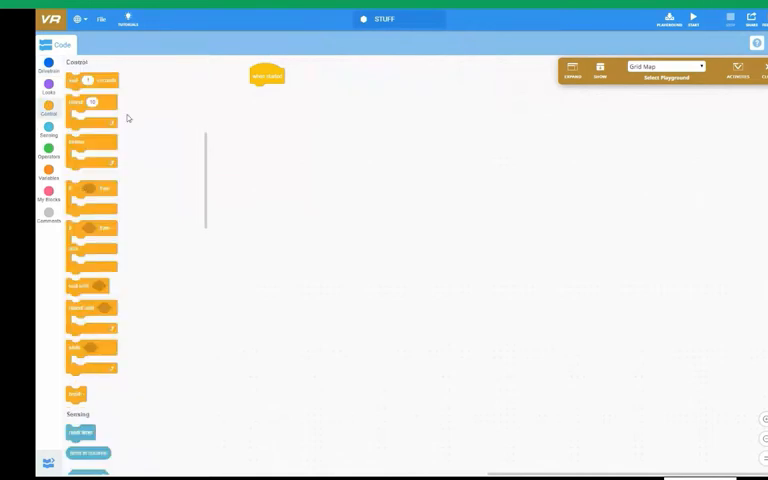
# Attach a repeat loop under when started with a while loop nested inside.
pyautogui.moveTo(90, 101); pyautogui.dragTo(278, 92)
pyautogui.write('4')
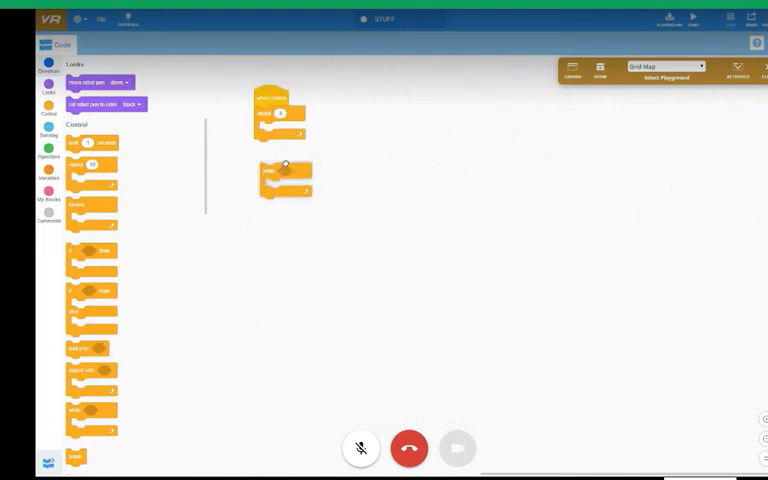
pyautogui.moveTo(285, 175); pyautogui.dragTo(280, 130)
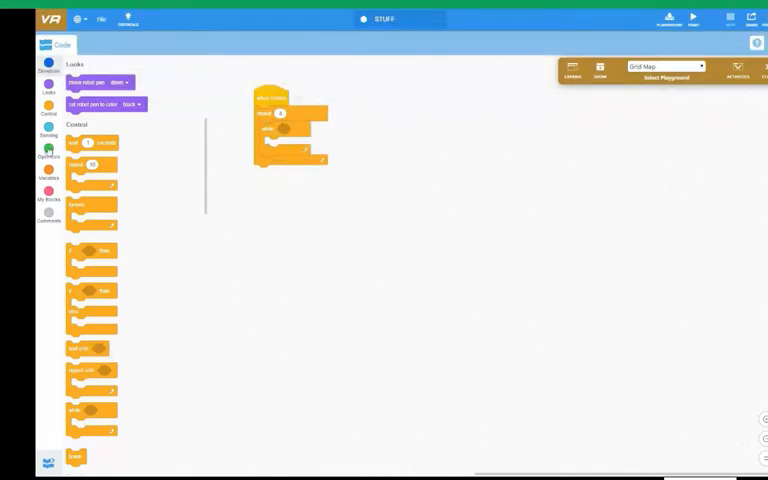
pyautogui.click(48, 150)
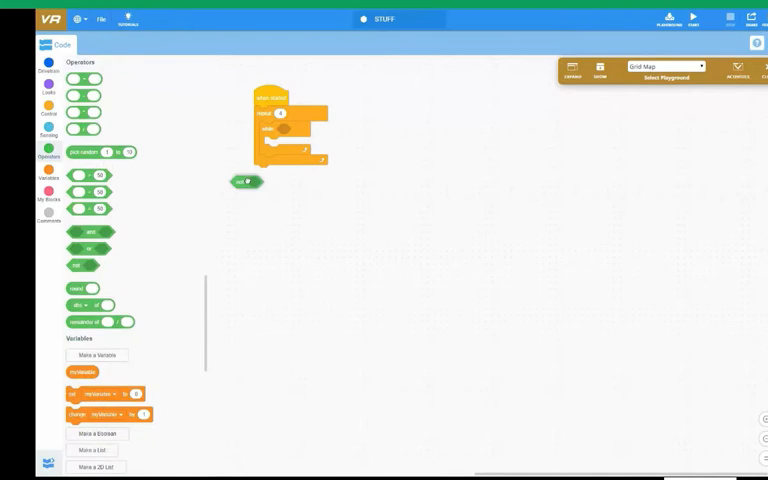
pyautogui.rightClick(82, 371)
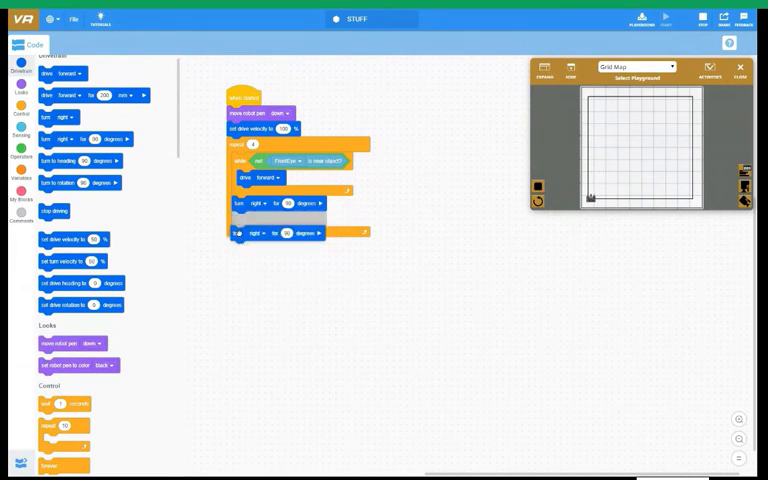
# Move the second 90-degree turn right block out of the loop to below it.
pyautogui.moveTo(280, 233); pyautogui.dragTo(277, 277)
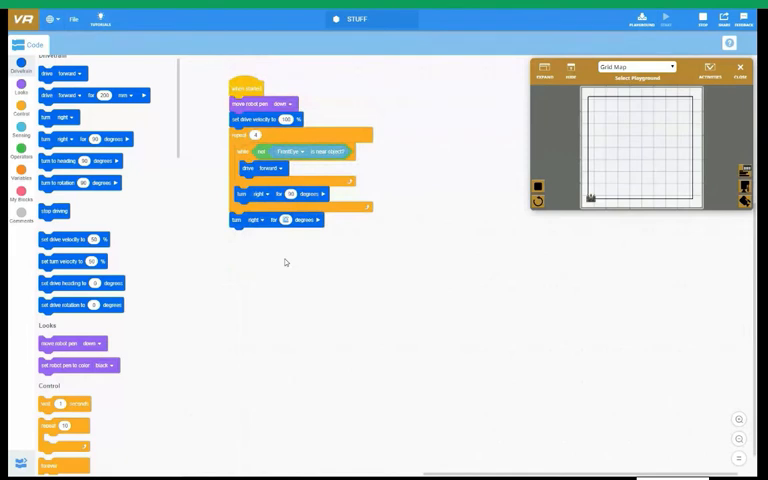
pyautogui.moveTo(483, 216)
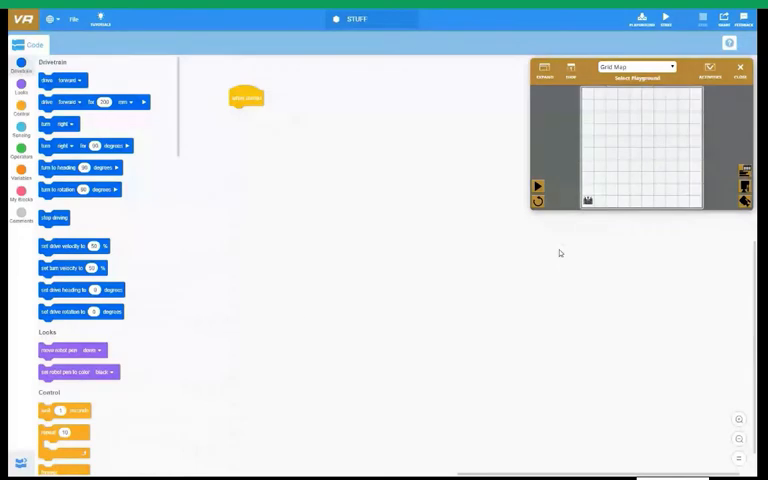
# Snap a forever block directly under STUFF's when started block.
pyautogui.scroll(-3)
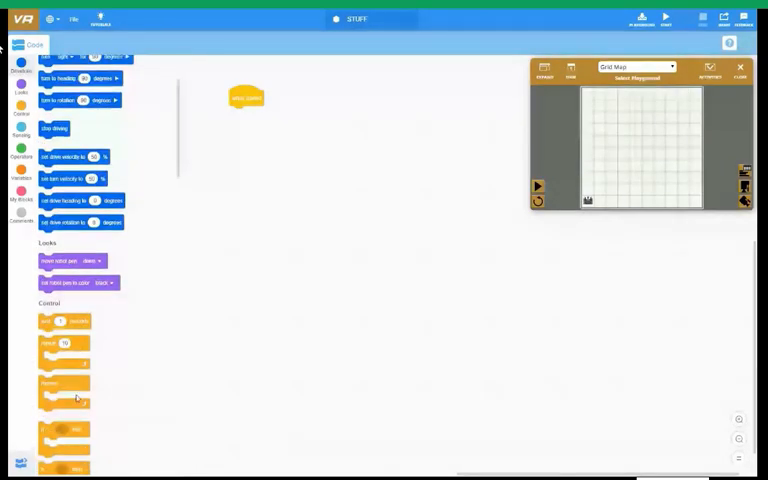
pyautogui.moveTo(65, 383); pyautogui.dragTo(255, 125)
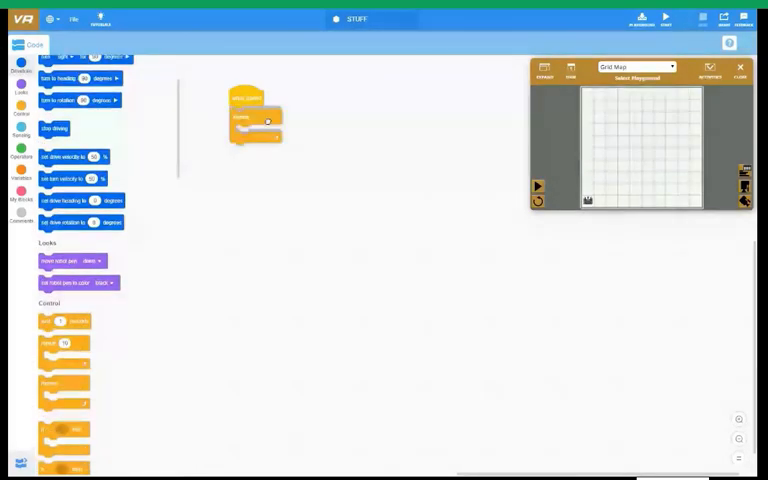
pyautogui.scroll(-3)
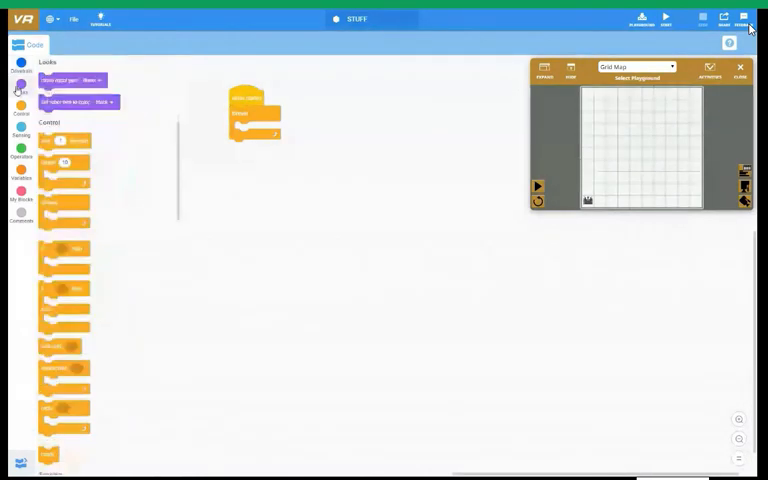
# Make two numeric variables named Turn and Move.
pyautogui.click(20, 198)
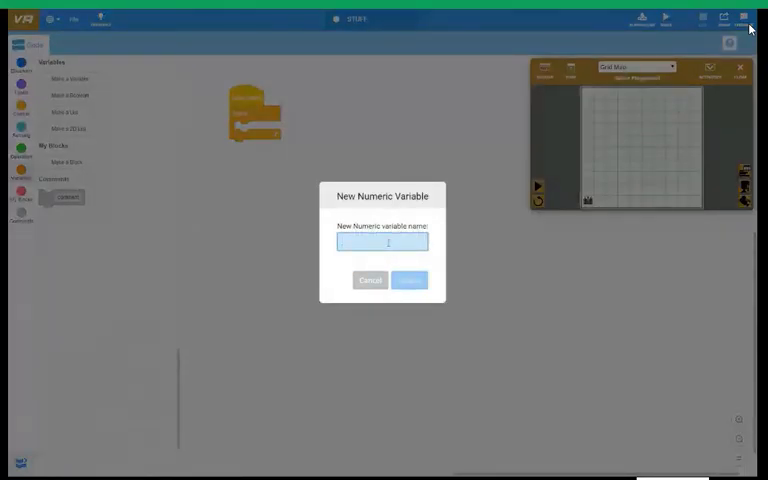
pyautogui.write('1')
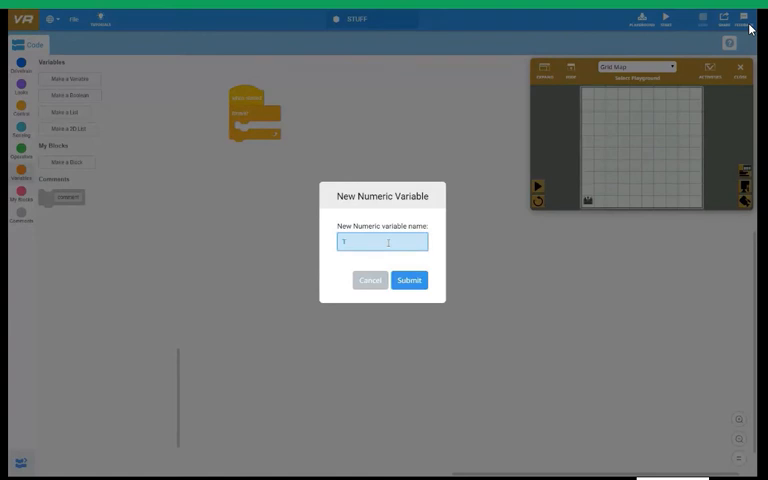
pyautogui.write('Turn')
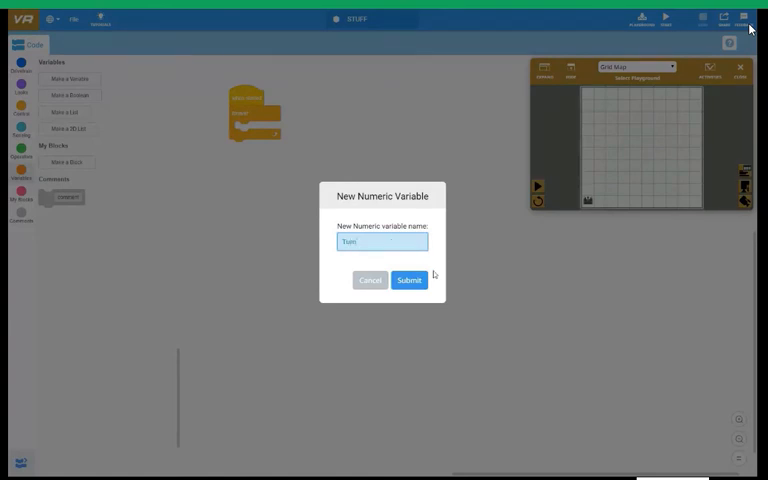
pyautogui.click(409, 279)
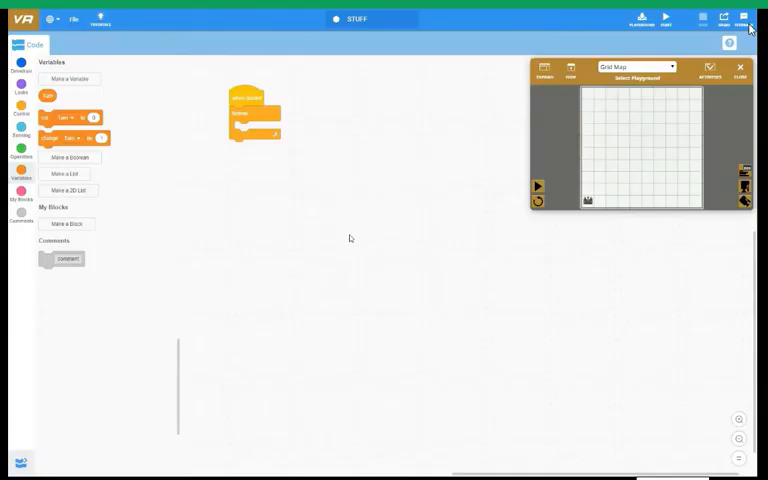
pyautogui.click(68, 79)
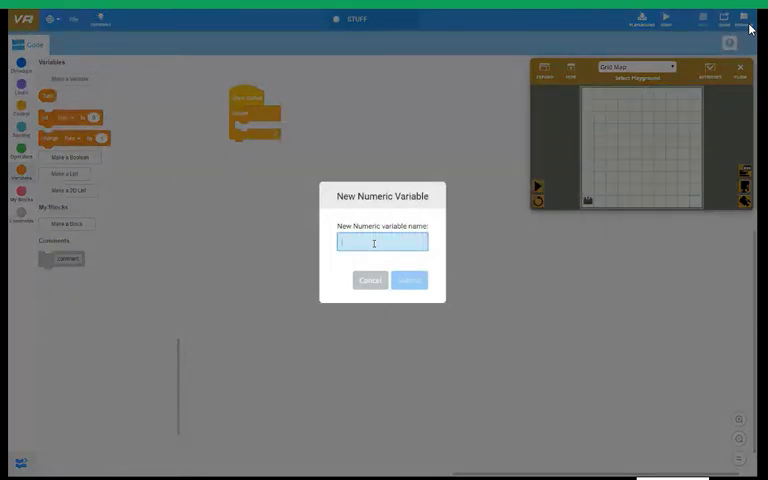
pyautogui.write('Move')
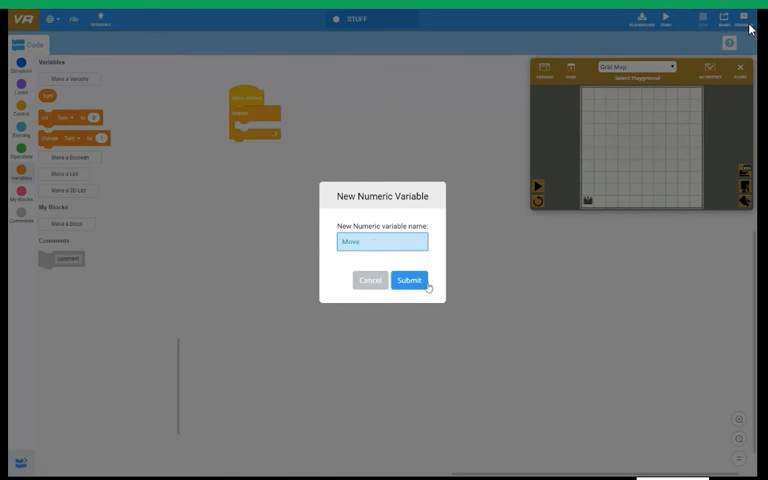
pyautogui.click(409, 280)
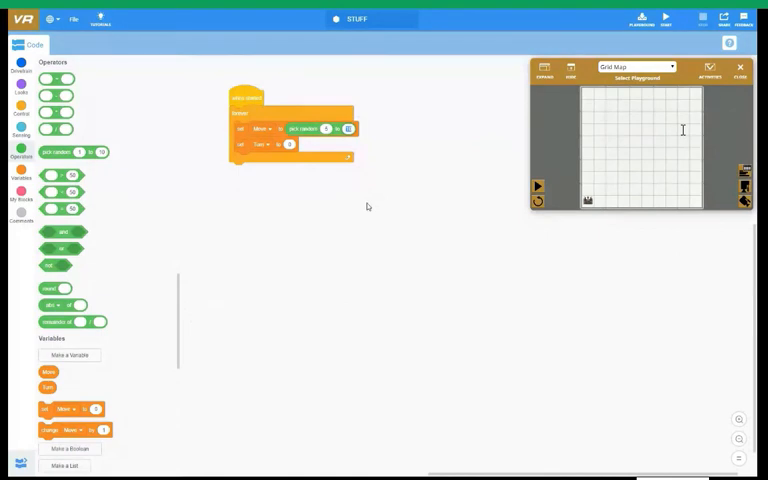
pyautogui.moveTo(344, 204)
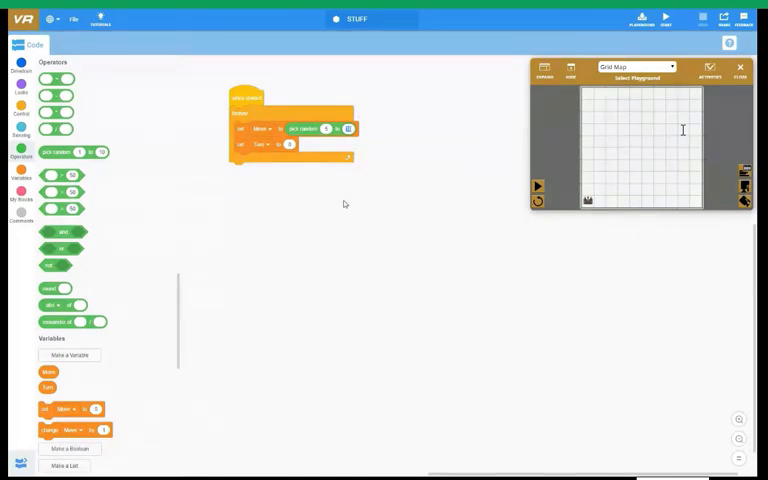
pyautogui.moveTo(379, 261)
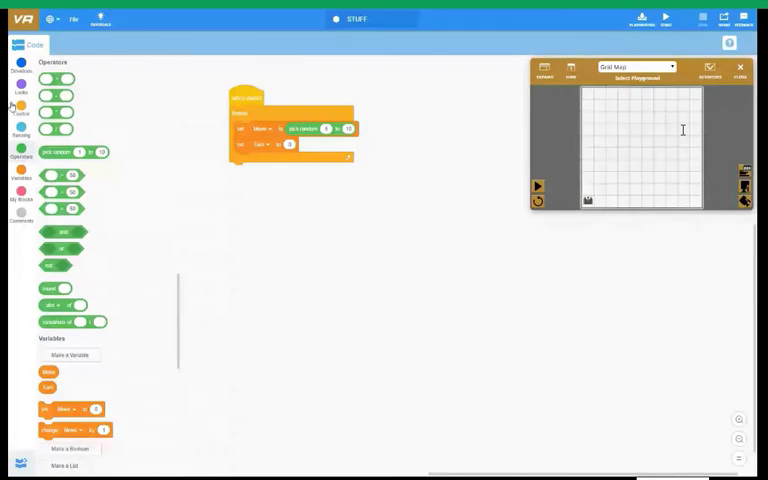
# Bring the Sensing blocks category into view.
pyautogui.click(21, 158)
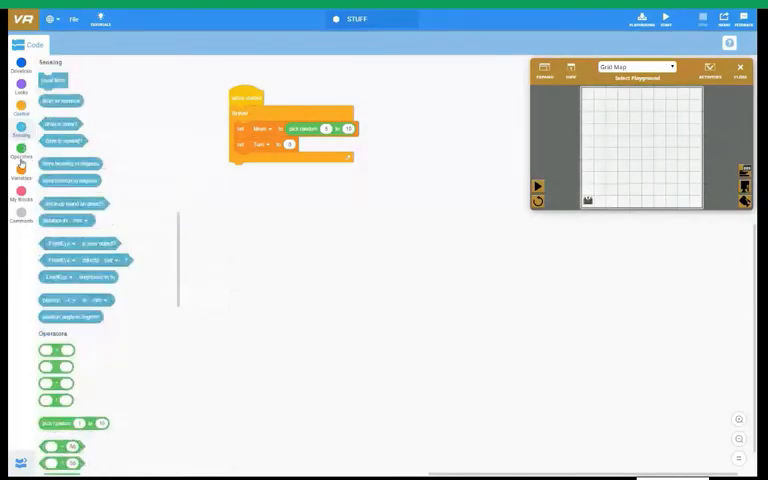
pyautogui.click(21, 159)
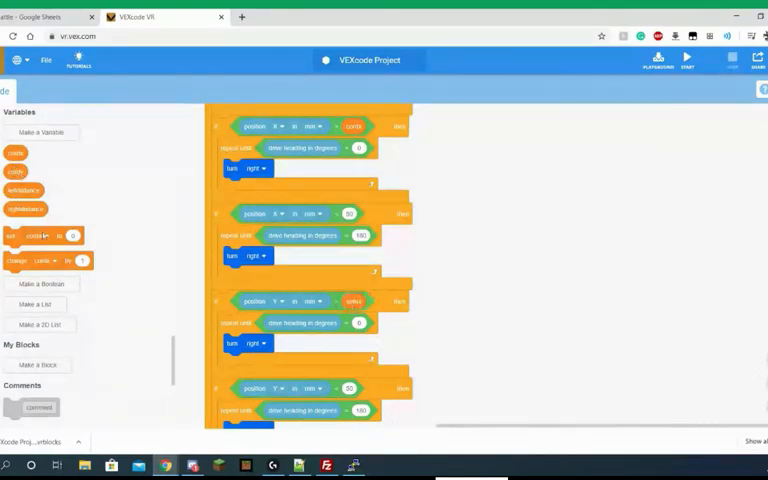
# Switch to the student's project to review its position-based turn blocks.
pyautogui.click(302, 322)
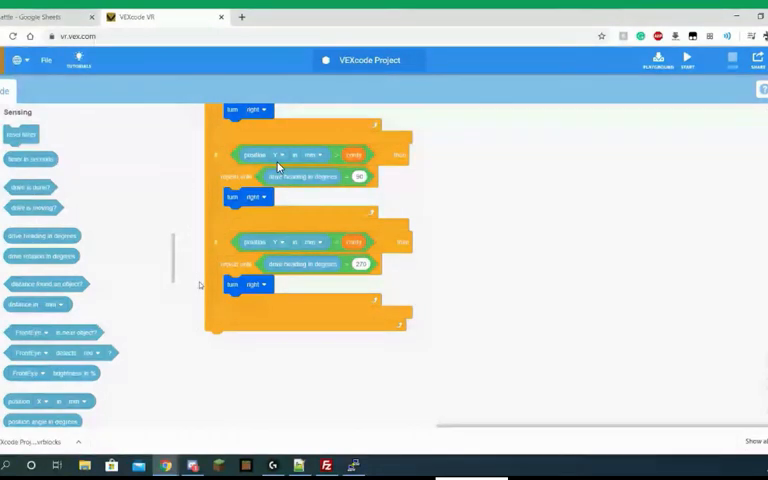
pyautogui.moveTo(335, 264)
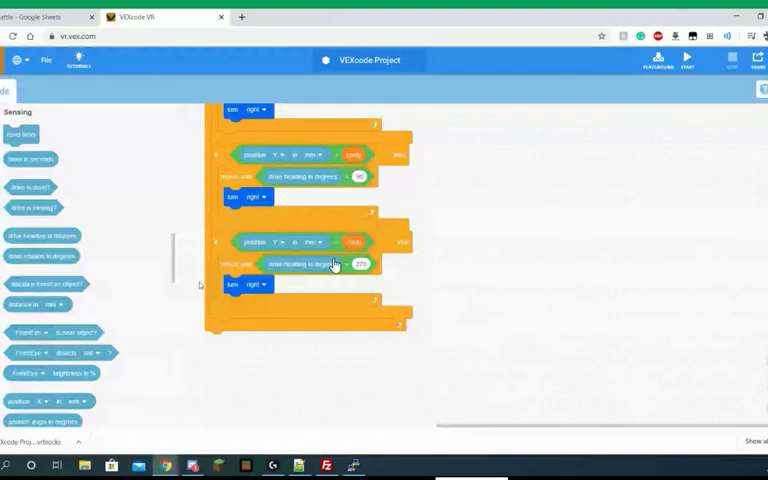